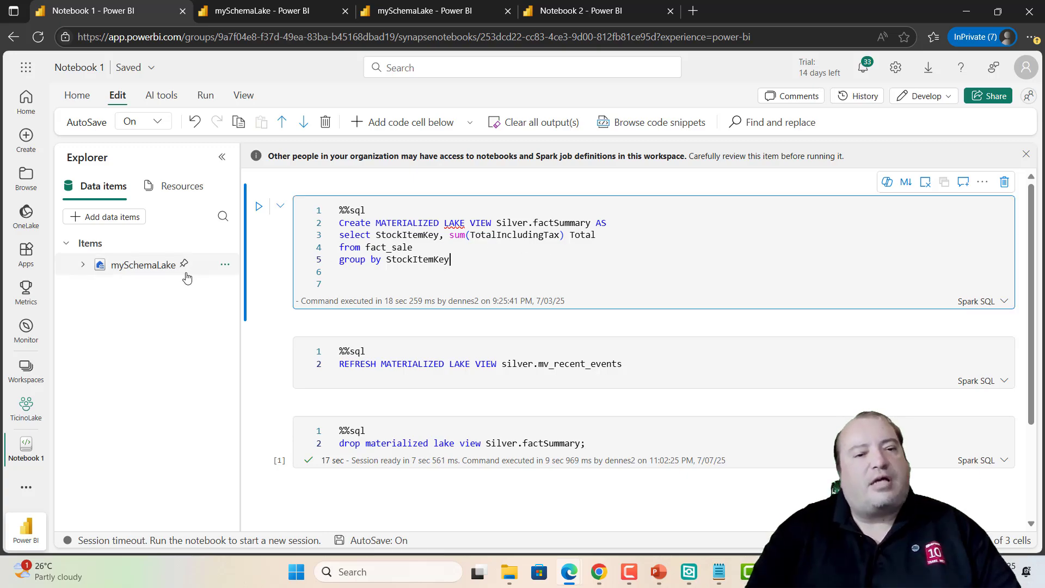
# Expand mySchemaLake to its Tables and Files folders and highlight the Silver.factSummary view definition over fact_sale.
pyautogui.click(82, 264)
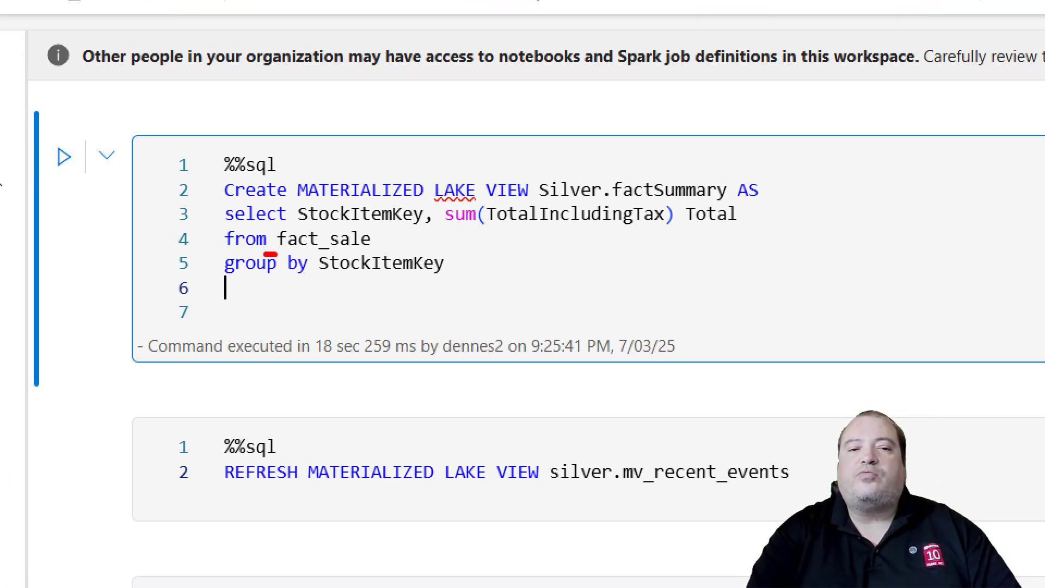
pyautogui.moveTo(276, 251); pyautogui.dragTo(403, 247)
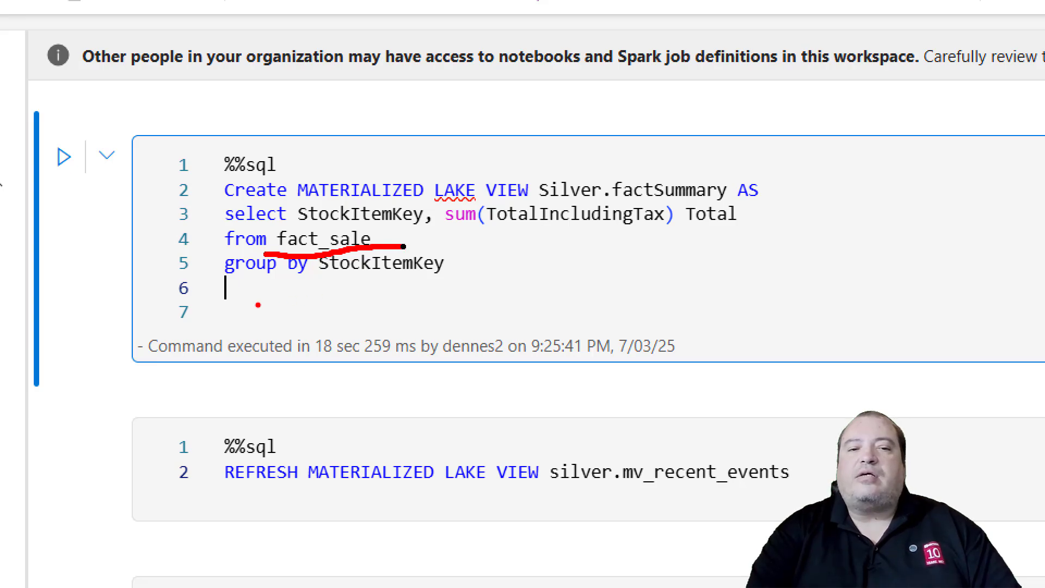
pyautogui.moveTo(237, 301); pyautogui.dragTo(433, 278)
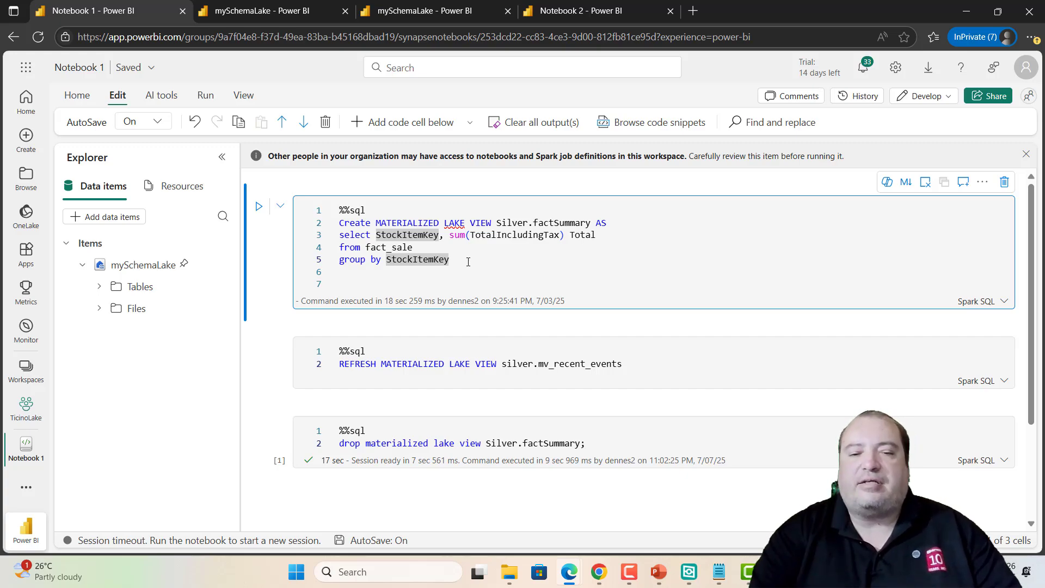
pyautogui.moveTo(259, 205)
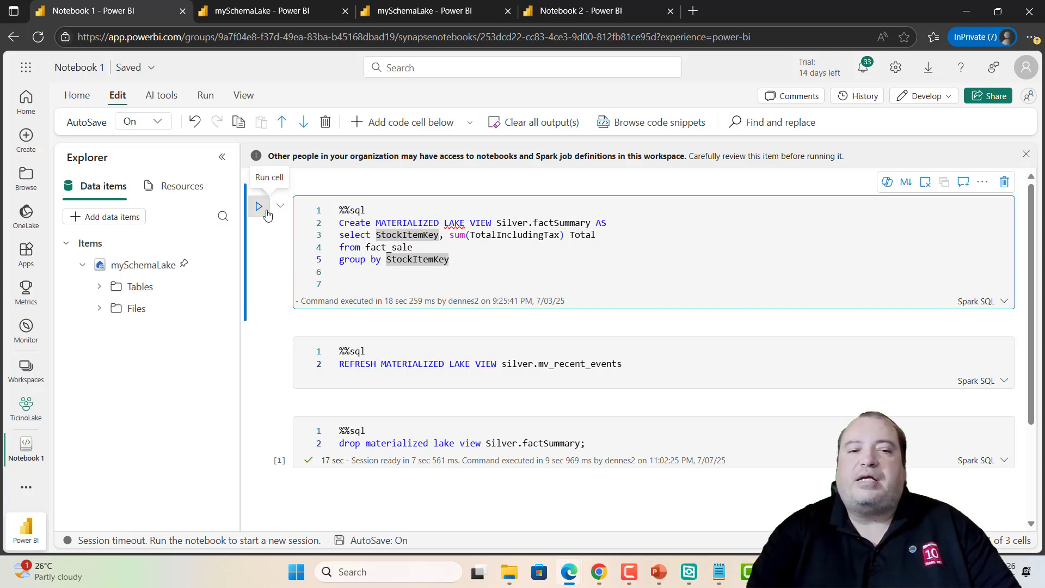
# Run the cell creating Silver.factSummary summing TotalIncludingTax per StockItemKey, returning an 11-row metrics table.
pyautogui.click(258, 206)
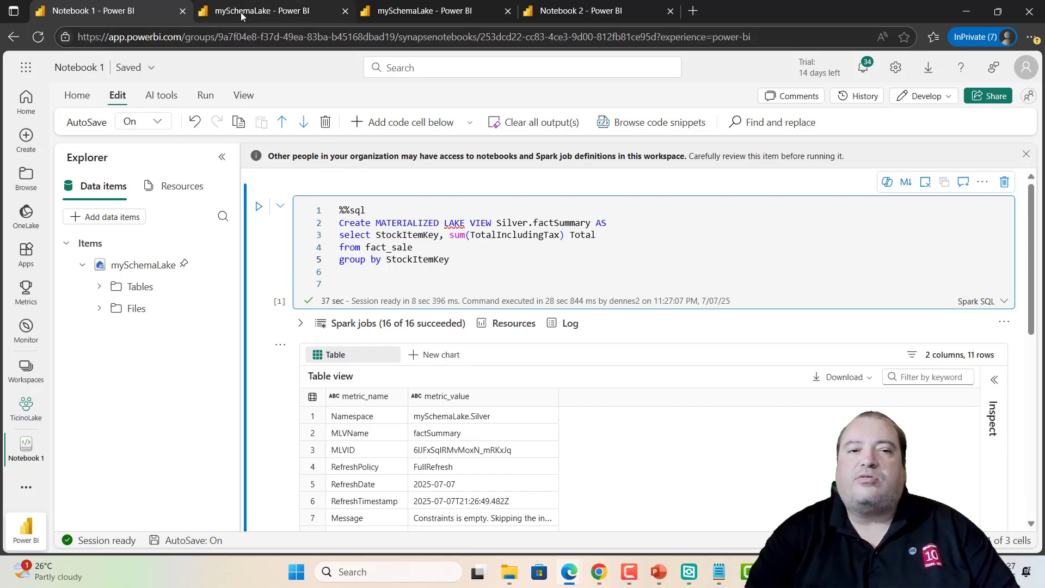
# In the SQL analytics endpoint, list the Silver tables and run select * from Silver.factSummary.
pyautogui.click(261, 11)
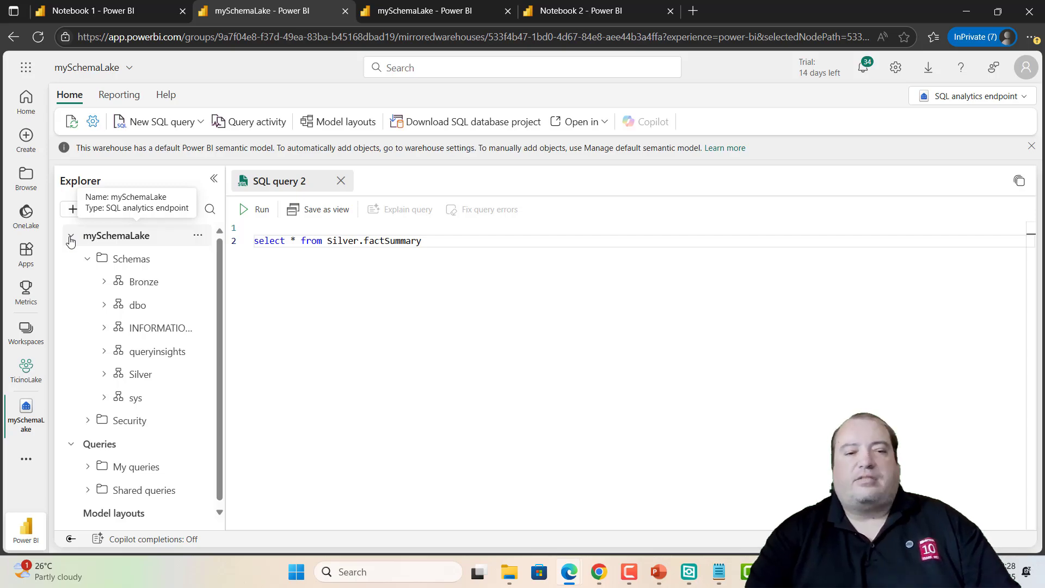
pyautogui.click(103, 373)
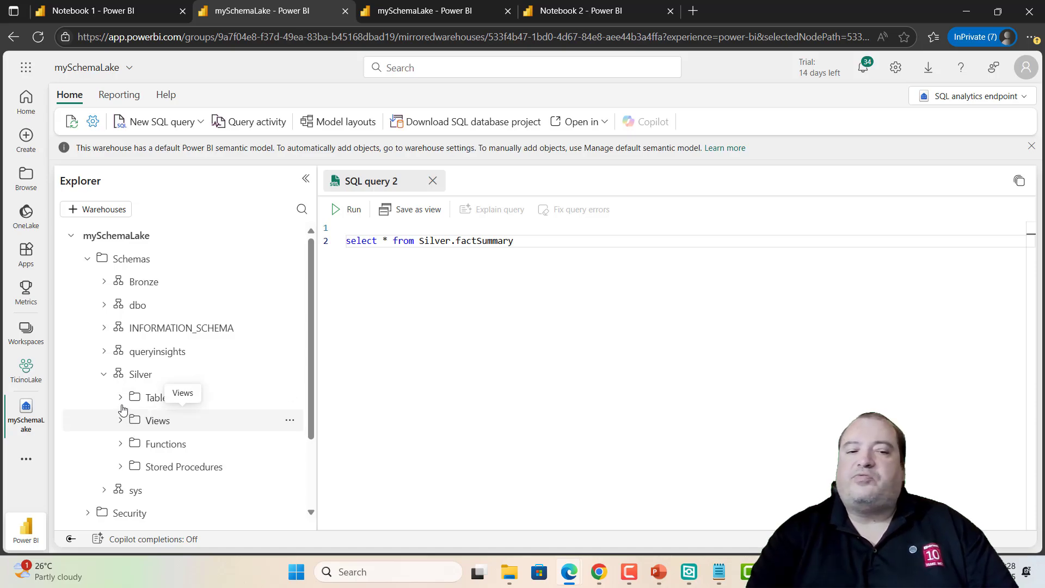
pyautogui.click(158, 397)
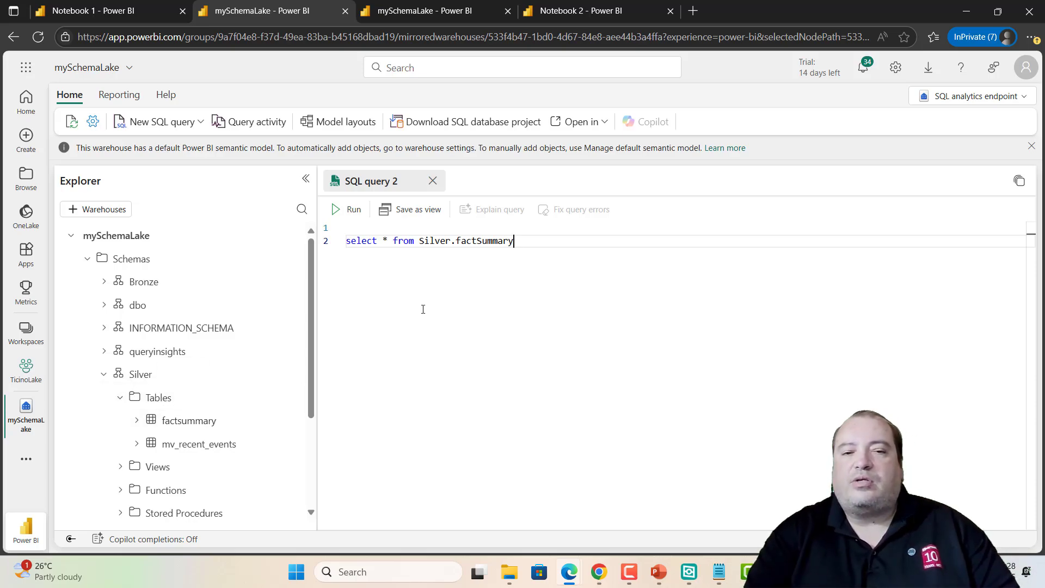
pyautogui.click(346, 209)
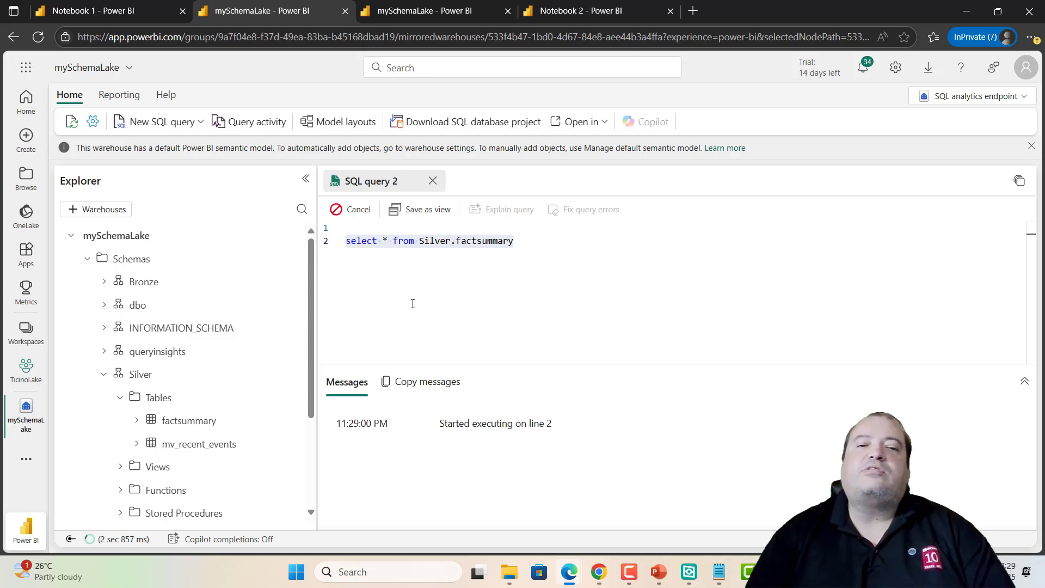
pyautogui.click(353, 209)
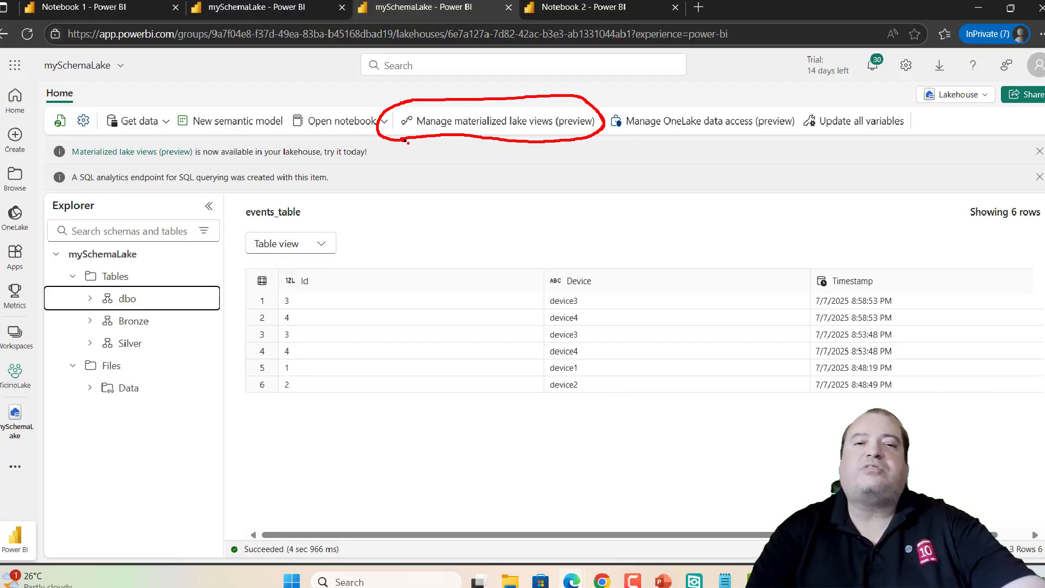
# Show the materialized lake views manager with the dbo.fact_sale to silver.factsummary lineage centred.
pyautogui.click(496, 121)
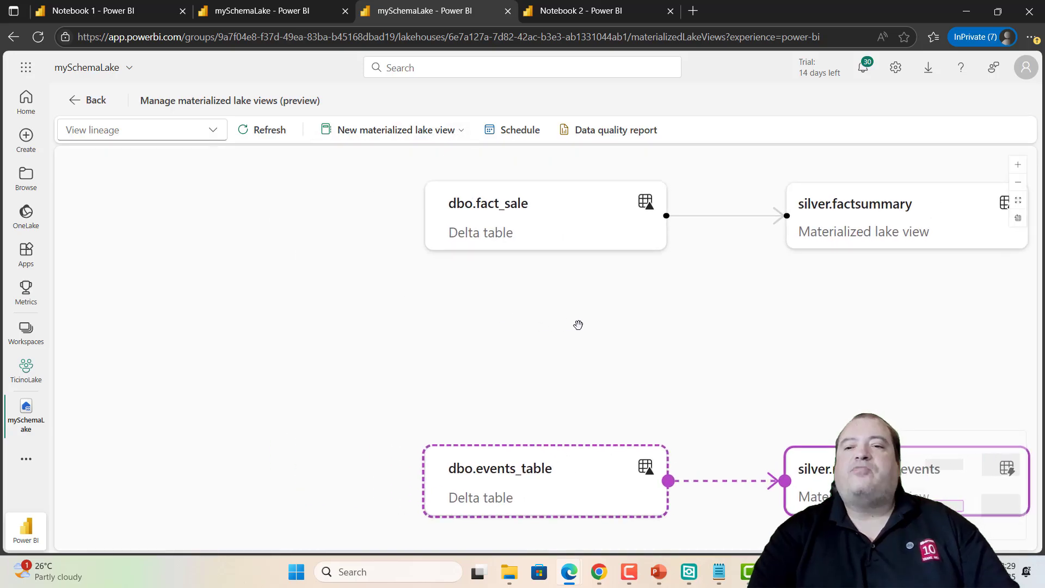
pyautogui.moveTo(578, 326); pyautogui.dragTo(427, 310)
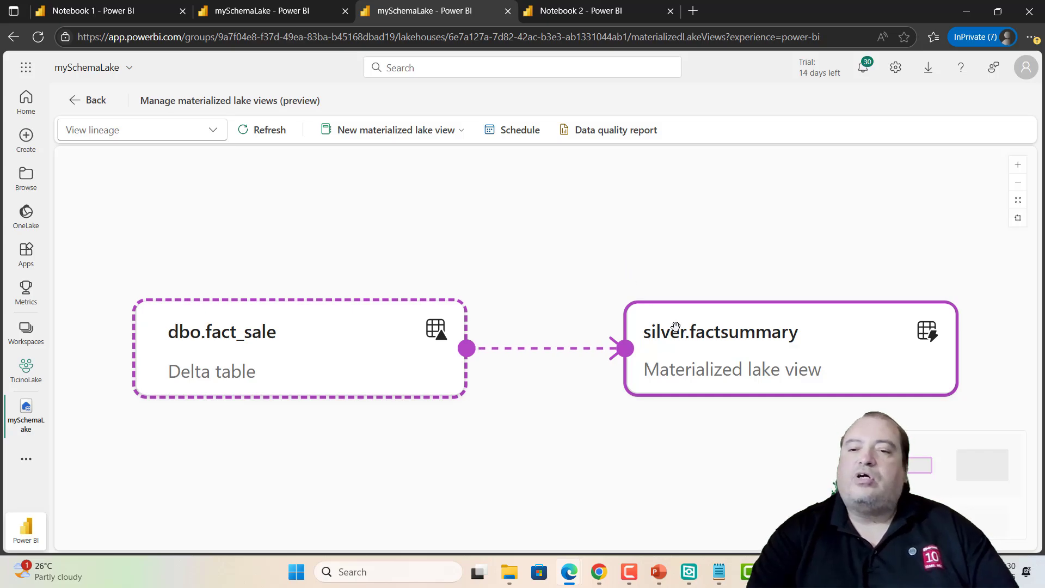
pyautogui.moveTo(738, 366)
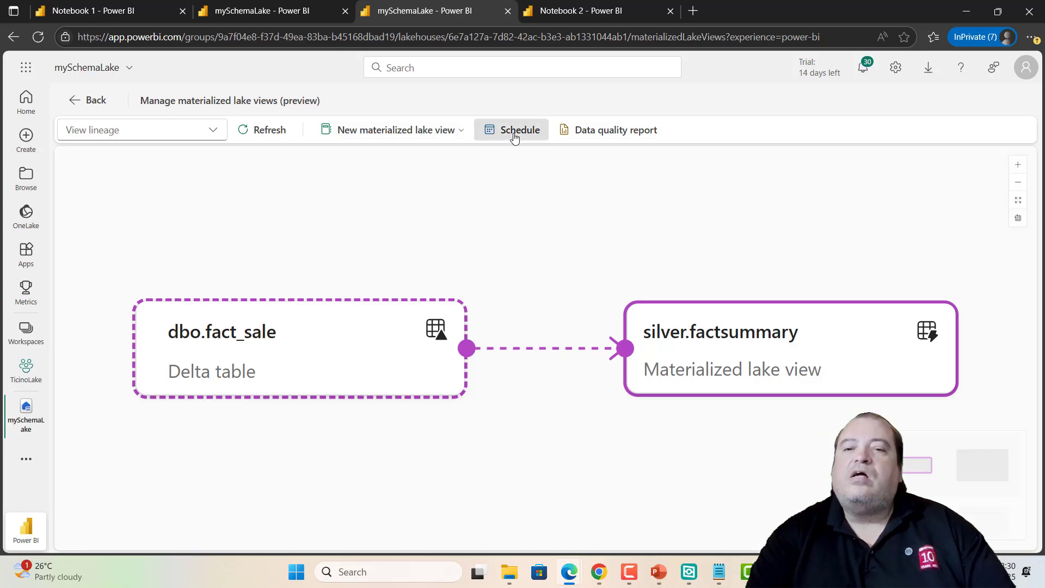
# Set Schedule refresh On, repeating Hourly every 1, and apply it.
pyautogui.click(520, 129)
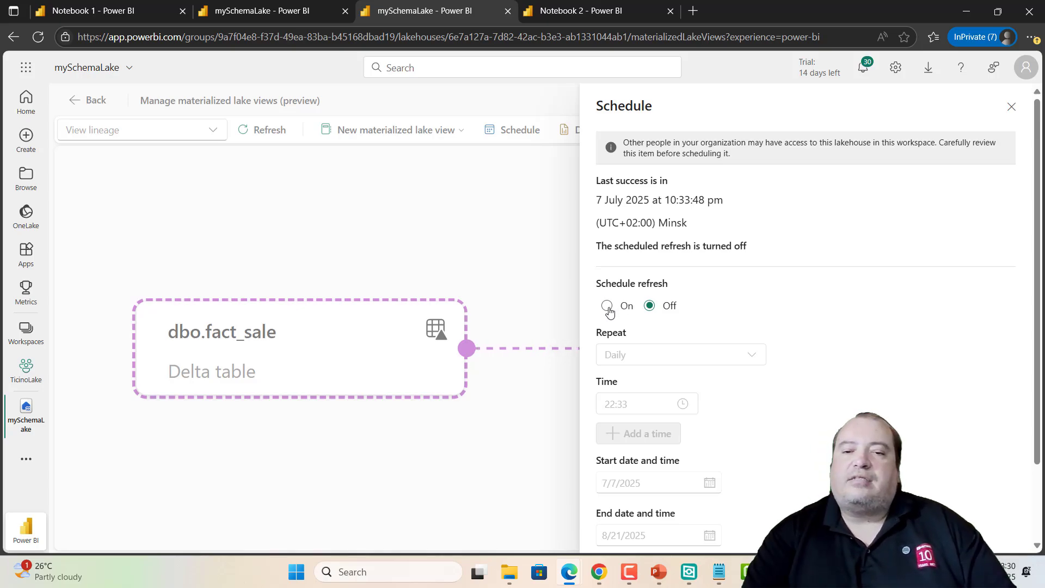
pyautogui.click(607, 305)
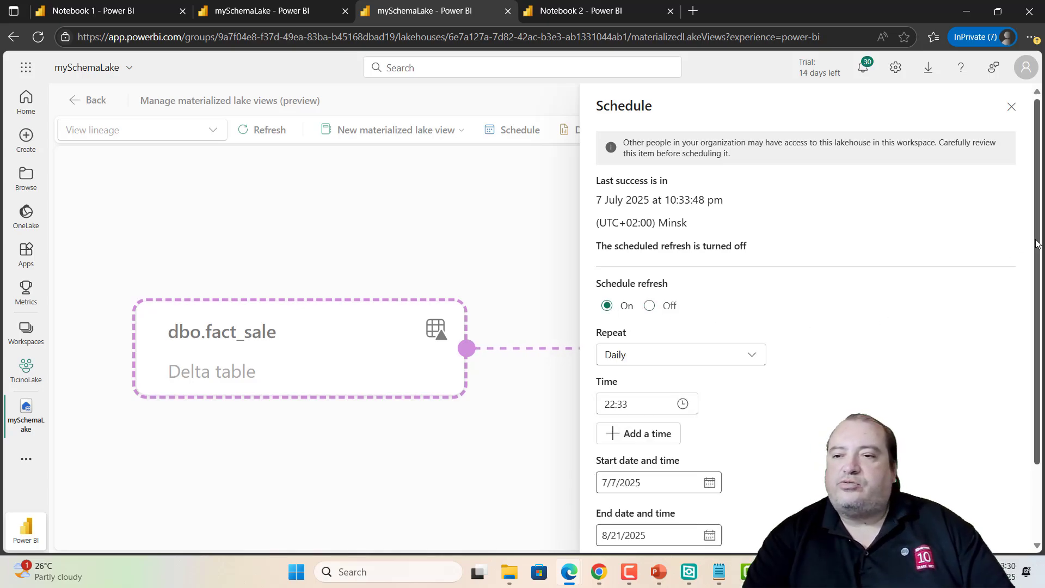
pyautogui.click(679, 260)
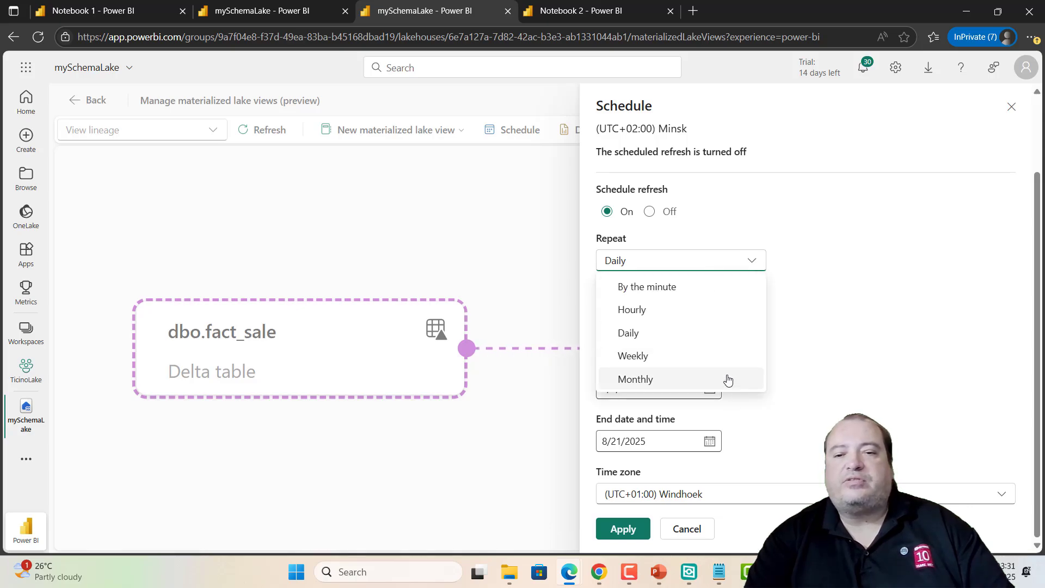
pyautogui.moveTo(709, 337)
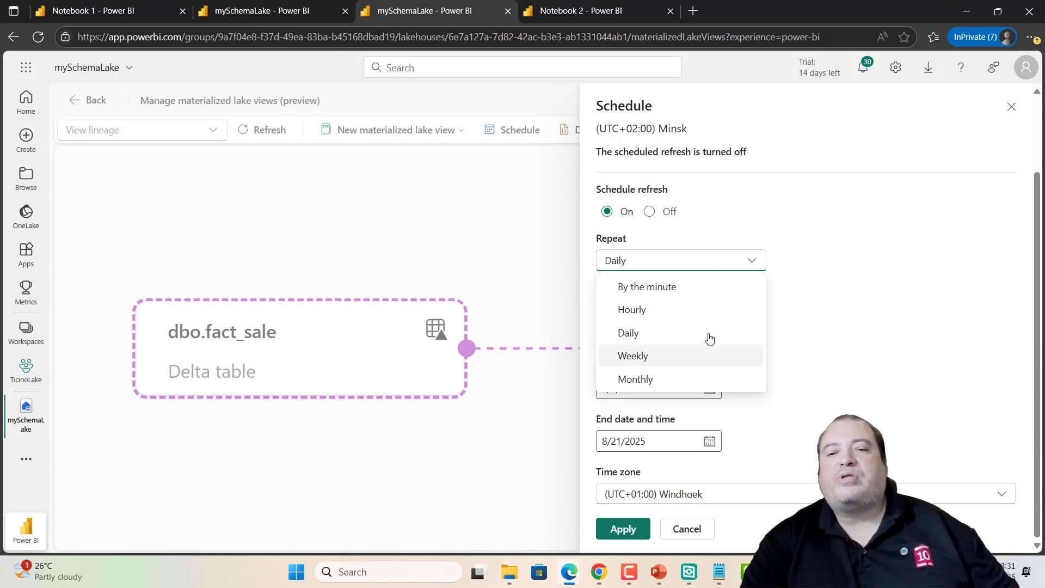
pyautogui.moveTo(675, 316)
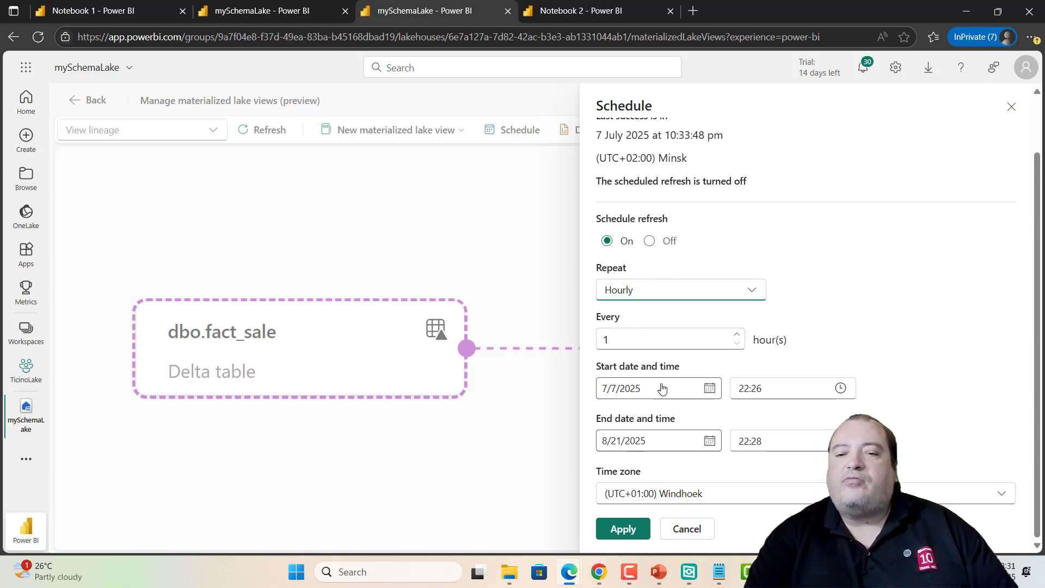
pyautogui.click(1011, 106)
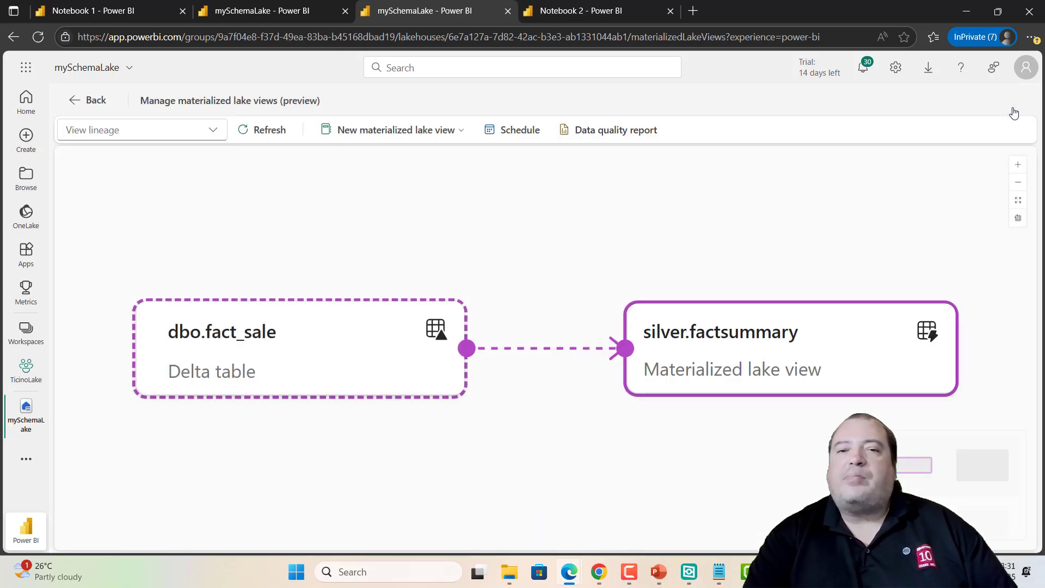
pyautogui.moveTo(748, 224)
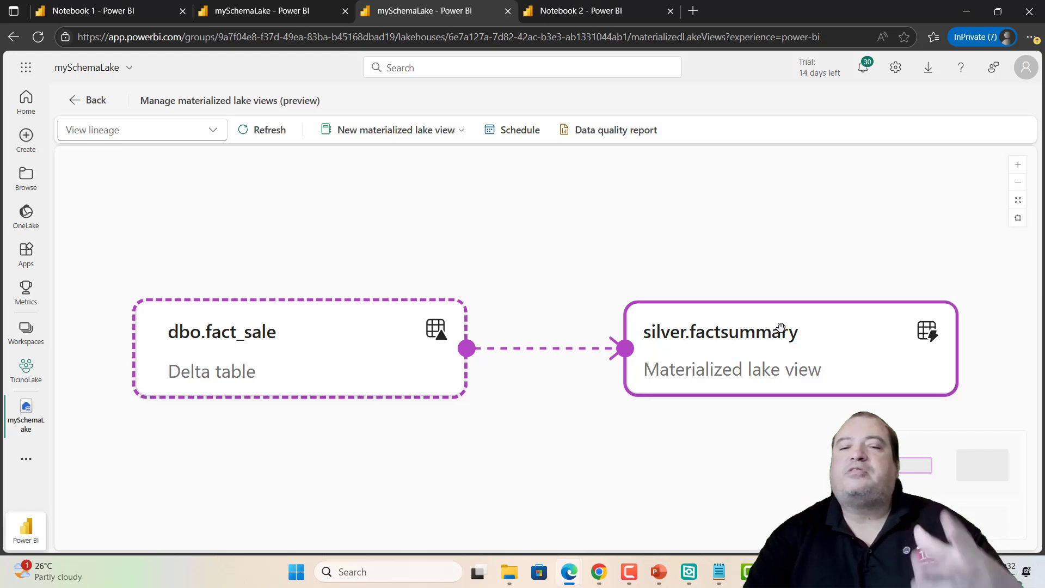
pyautogui.moveTo(770, 209)
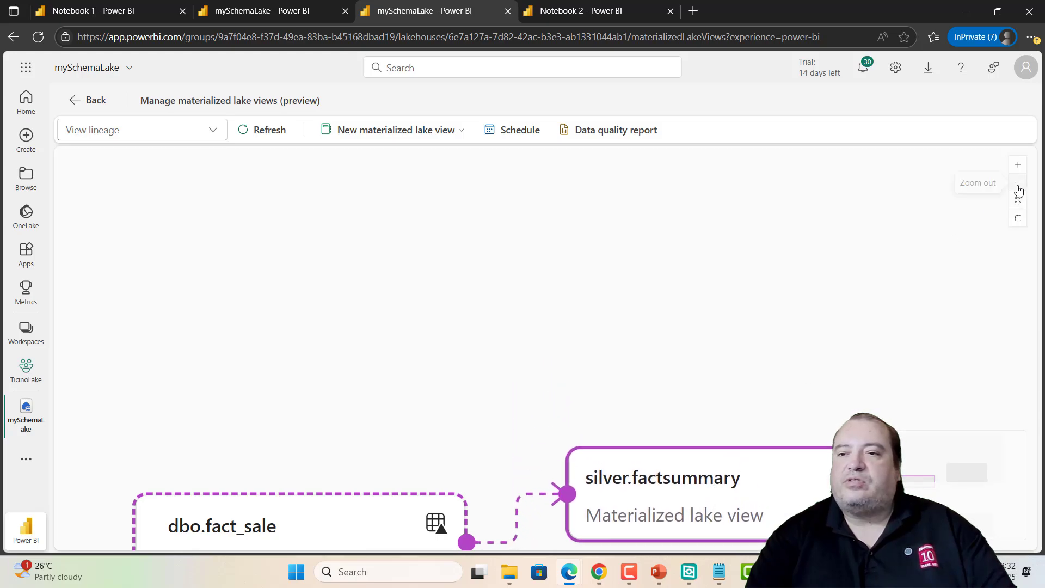
# Zoom the lineage diagram out to the dbo.events_table to silver.mv_recent_events pair.
pyautogui.click(1017, 182)
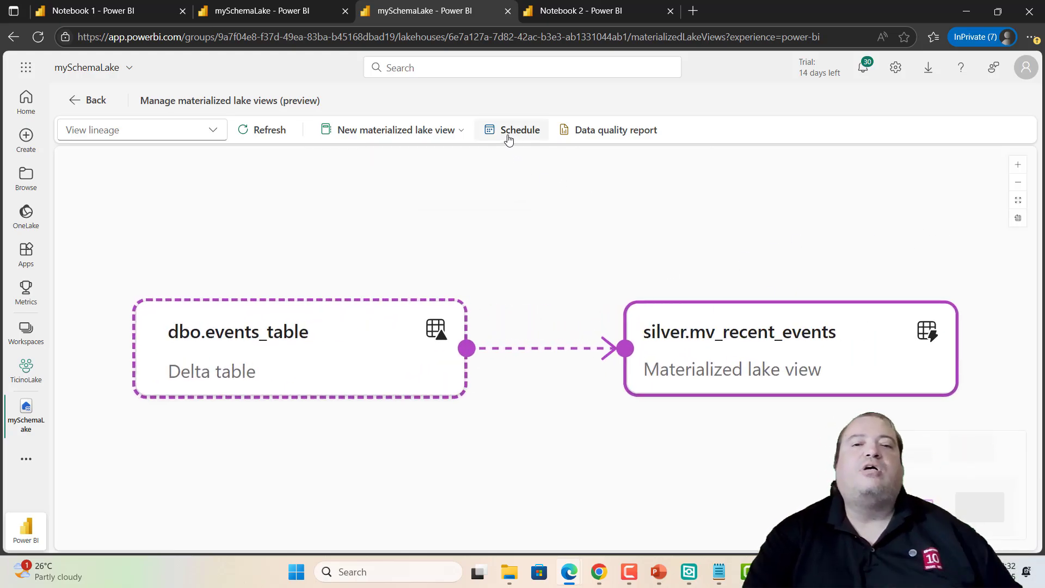
pyautogui.click(520, 130)
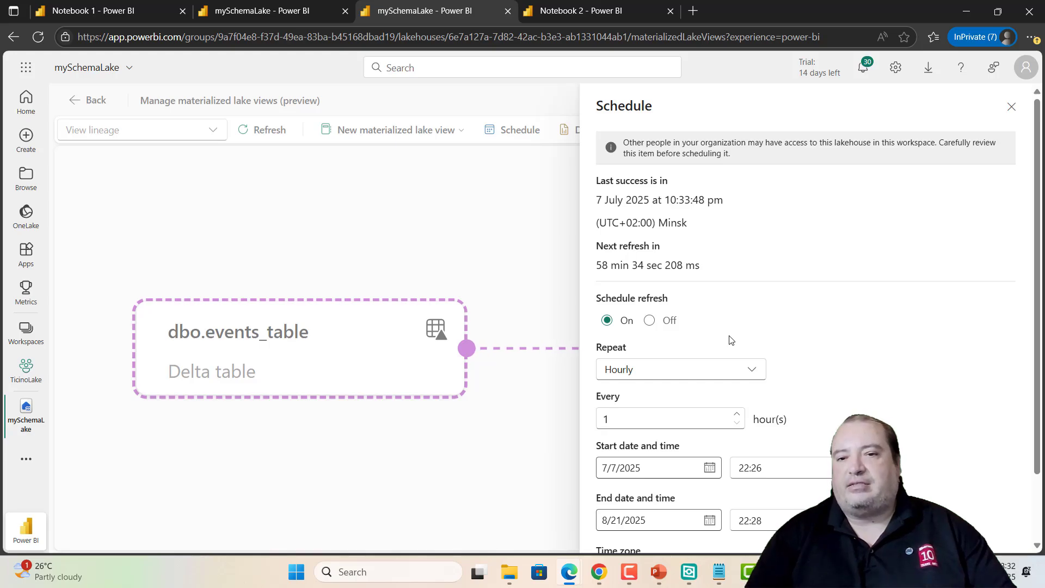
pyautogui.moveTo(950, 175)
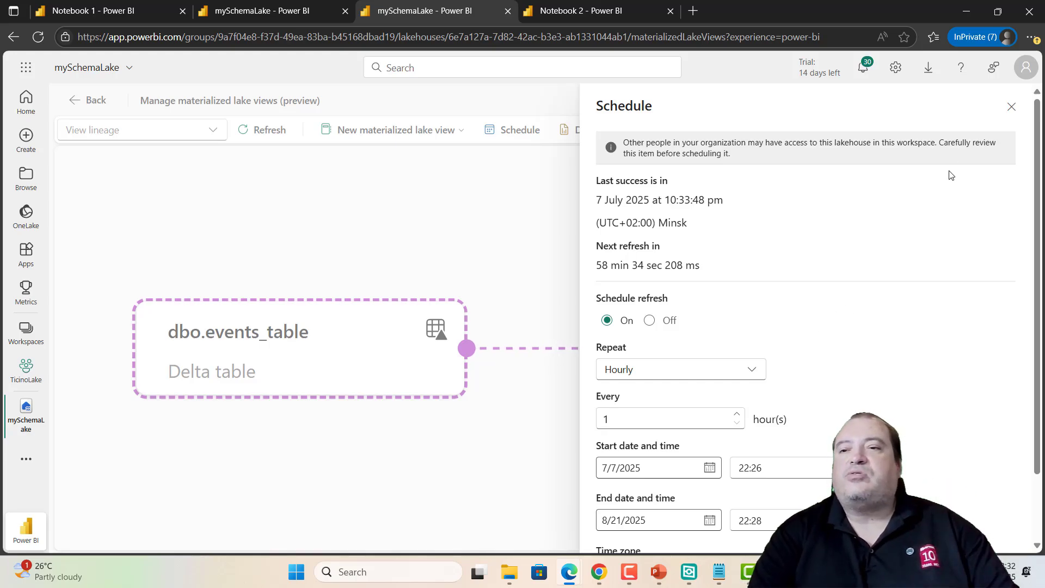
pyautogui.click(1010, 106)
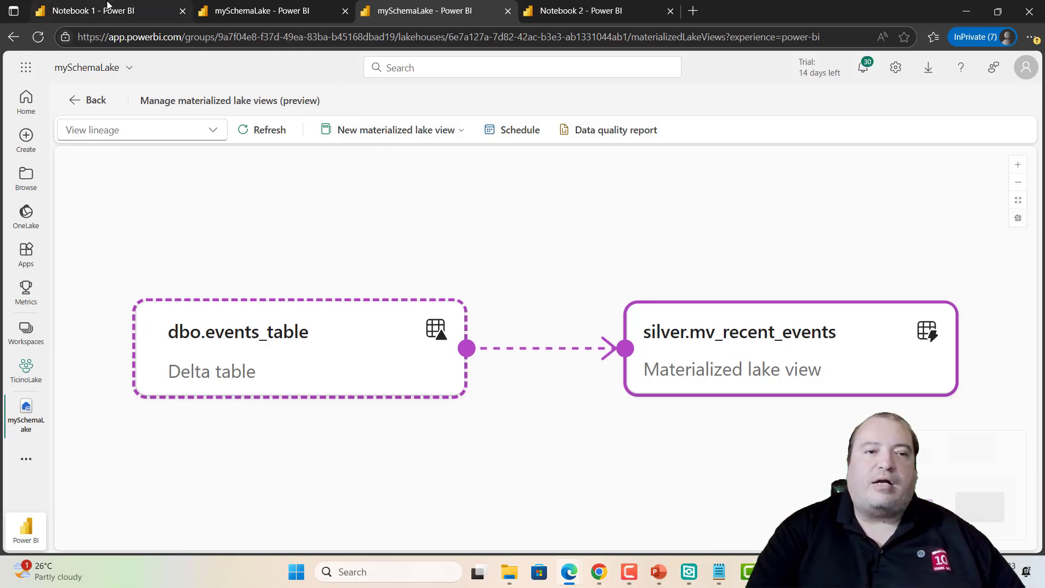
# Back in Notebook 1, scroll to the REFRESH silver.mv_recent_events and DROP Silver.factSummary cells and focus the drop cell.
pyautogui.click(93, 11)
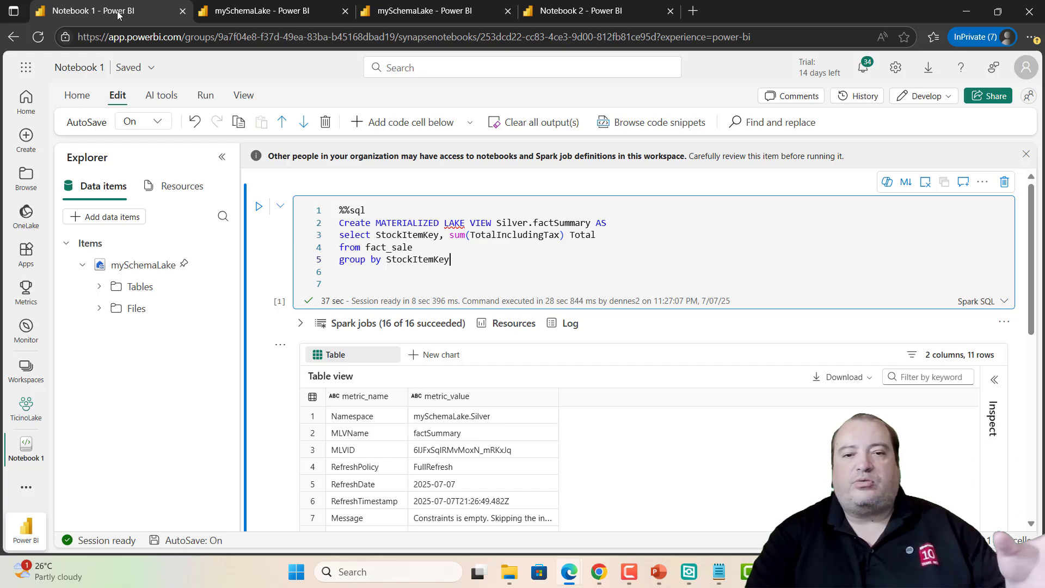
pyautogui.scroll(-3)
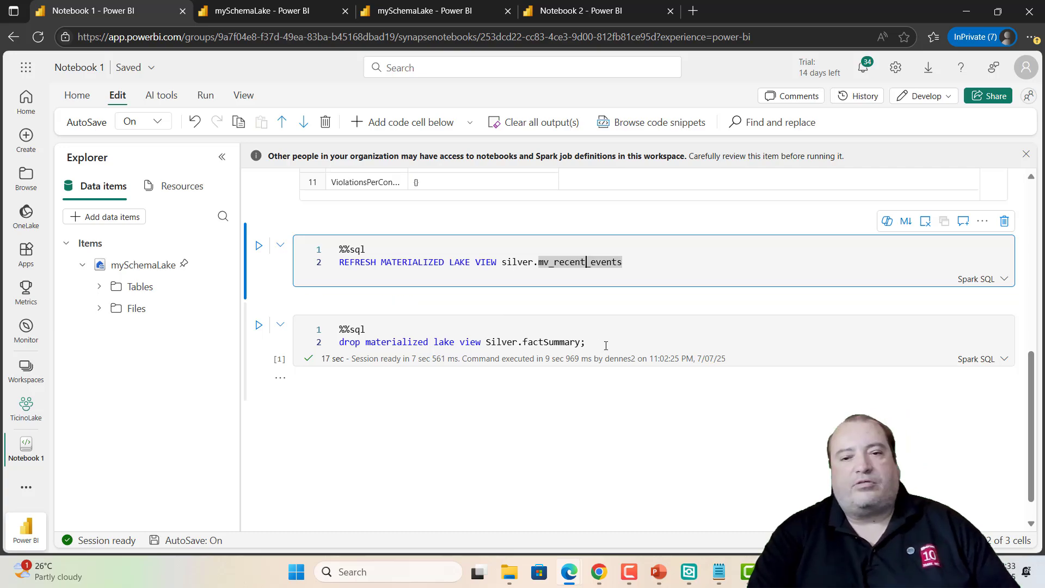
pyautogui.click(633, 342)
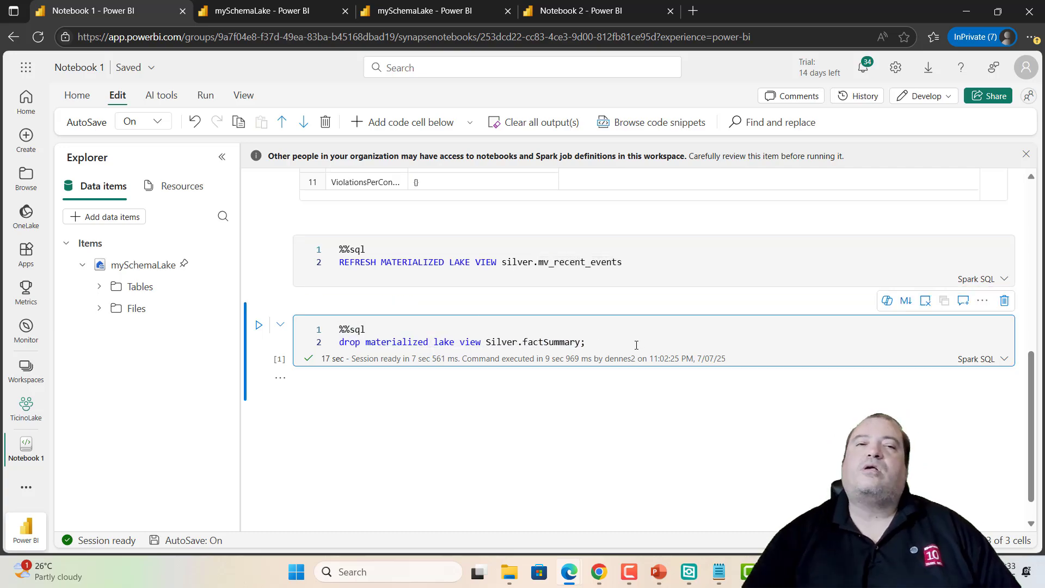